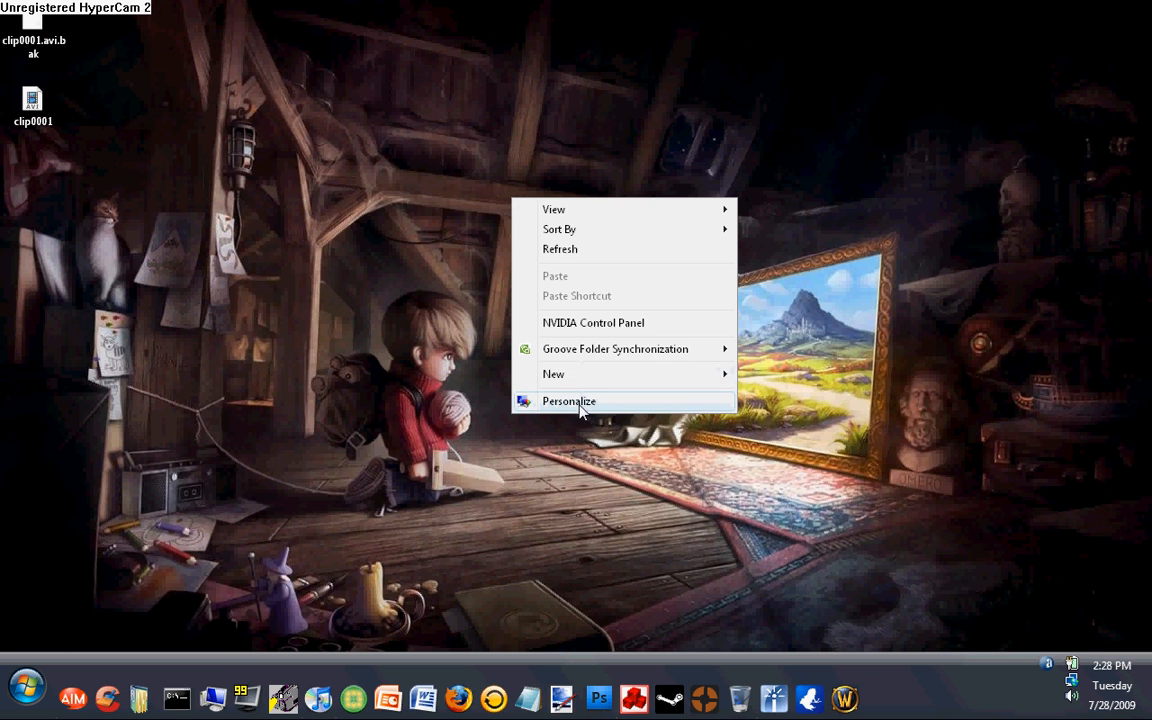
Create a desktop shortcut named 'Christian' targeting the user's home folder via New > Shortcut.
click(552, 374)
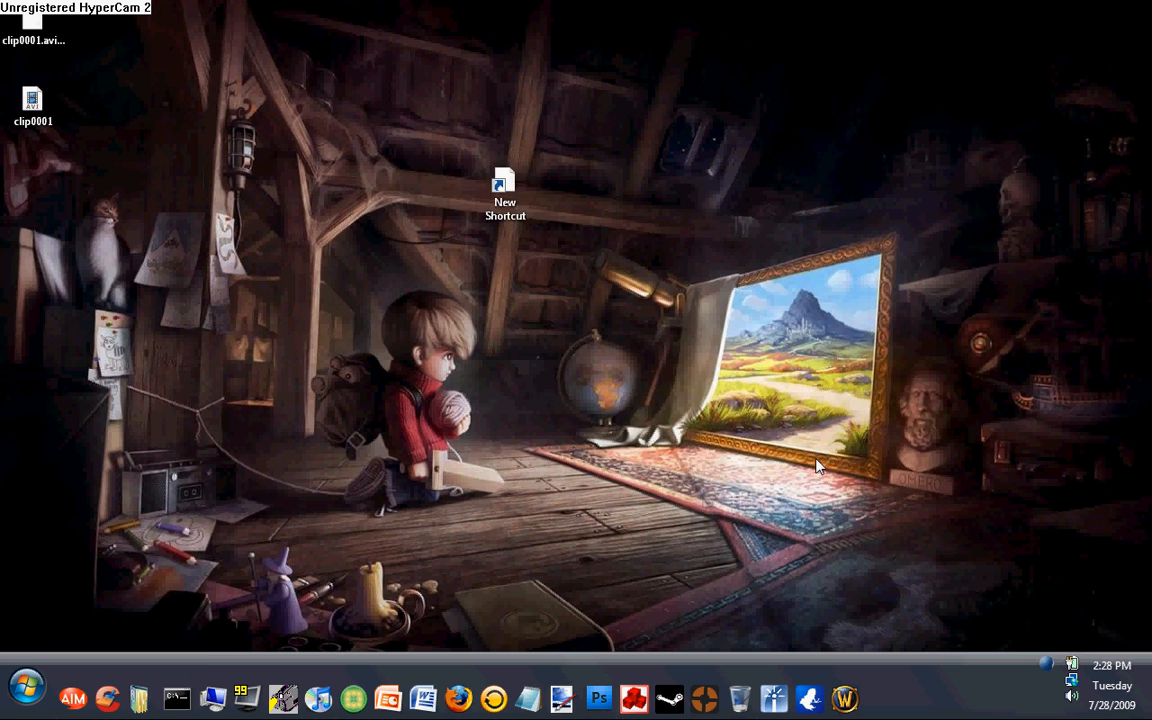
right_click(818, 464)
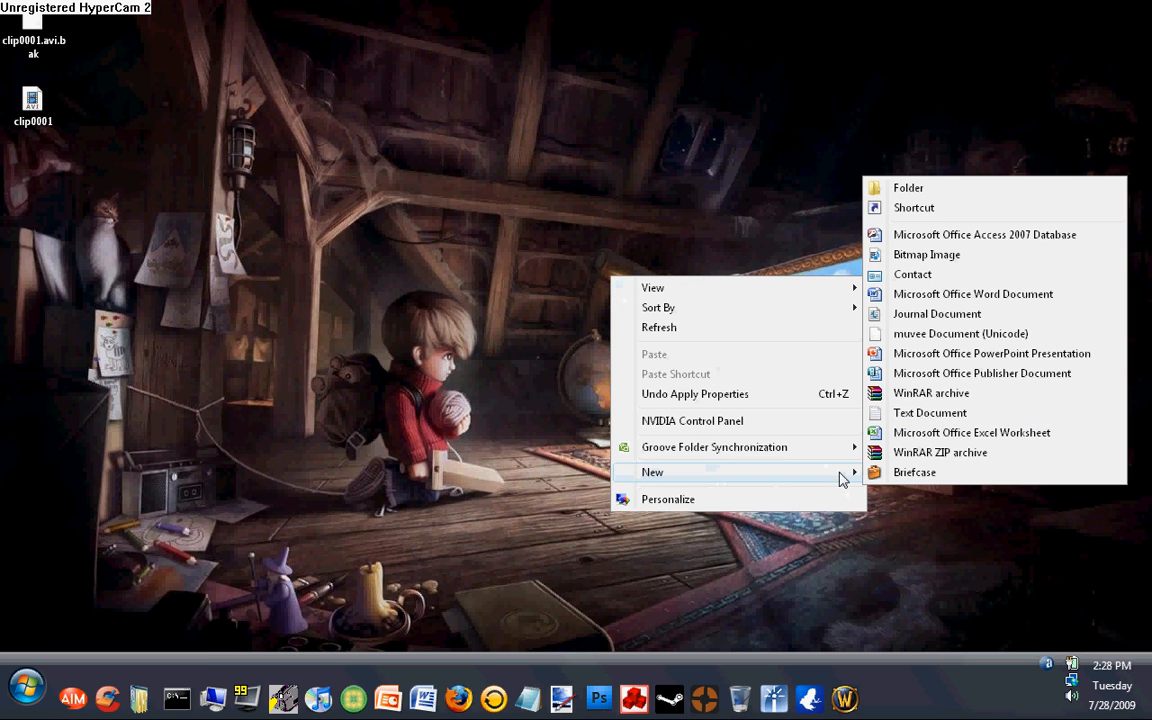
click(912, 206)
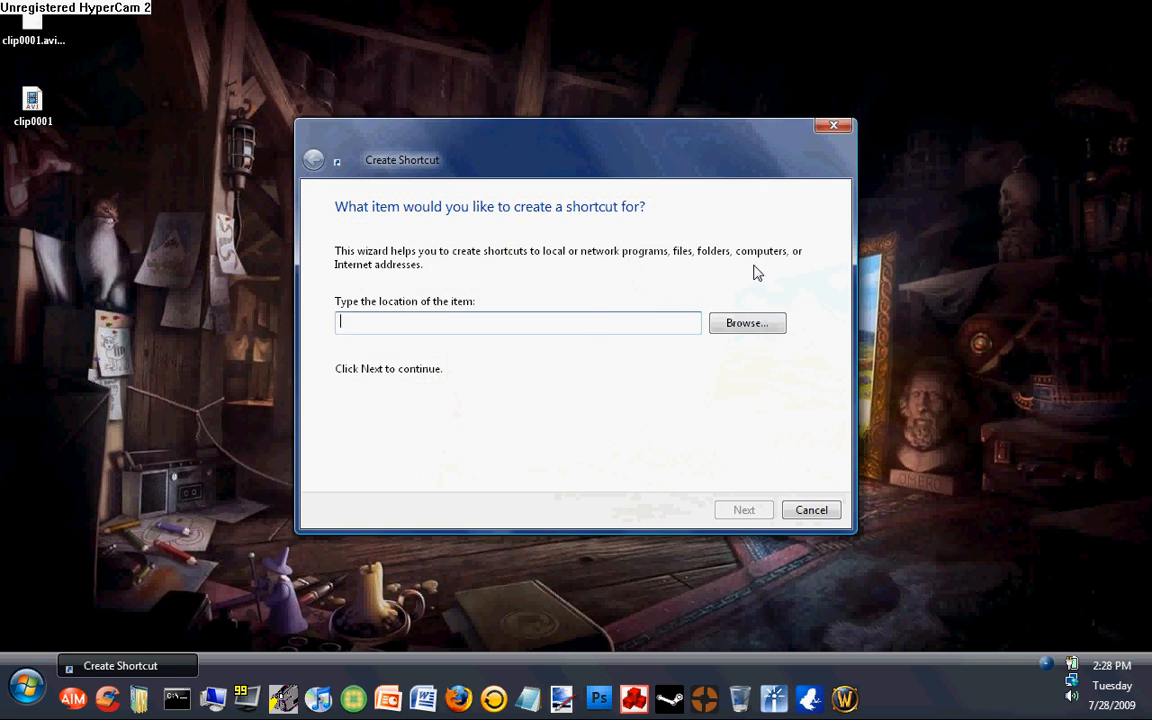
click(746, 322)
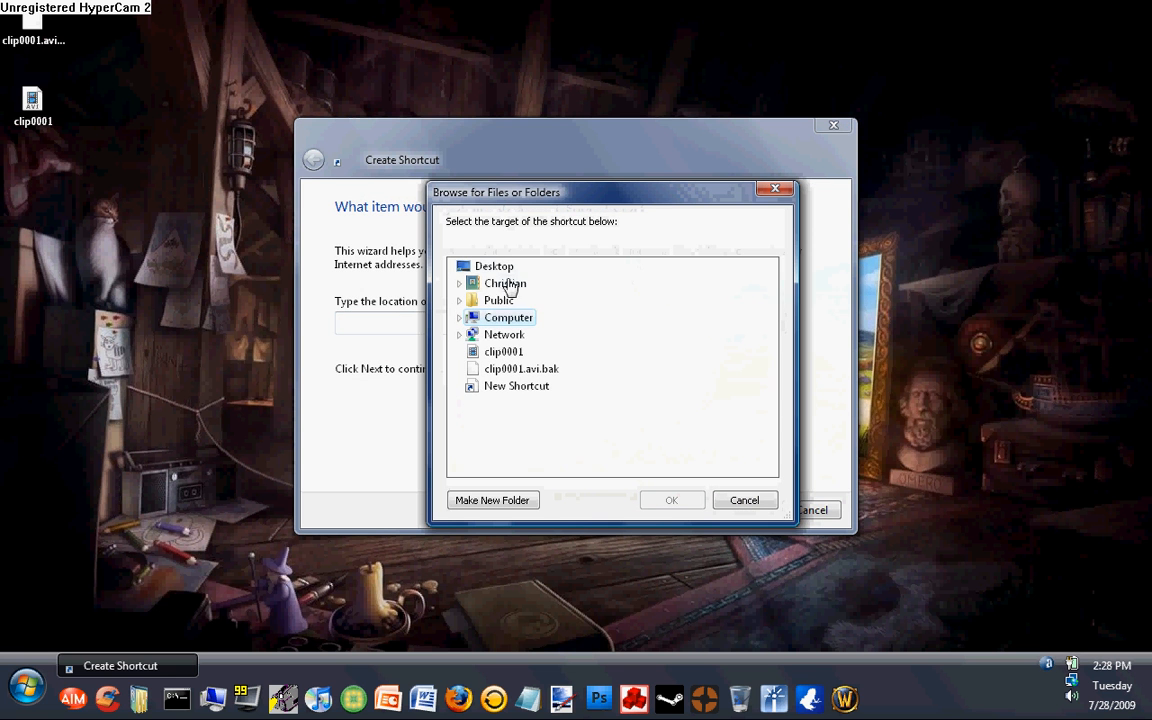
double_click(504, 284)
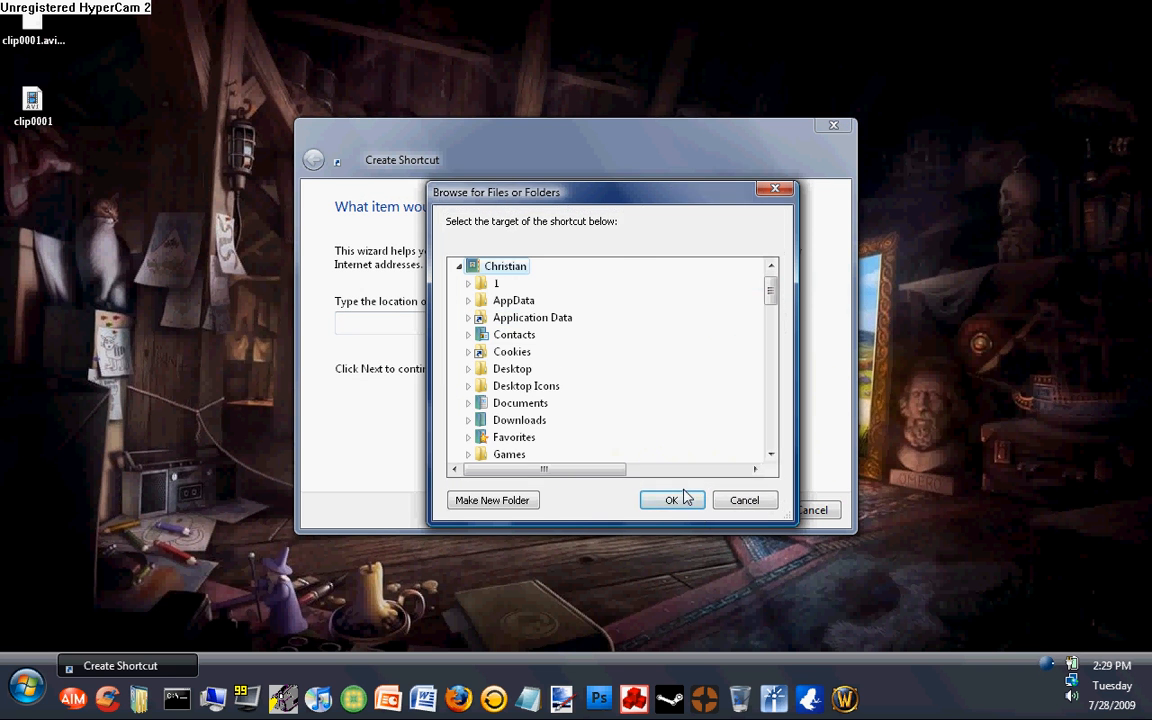
click(672, 500)
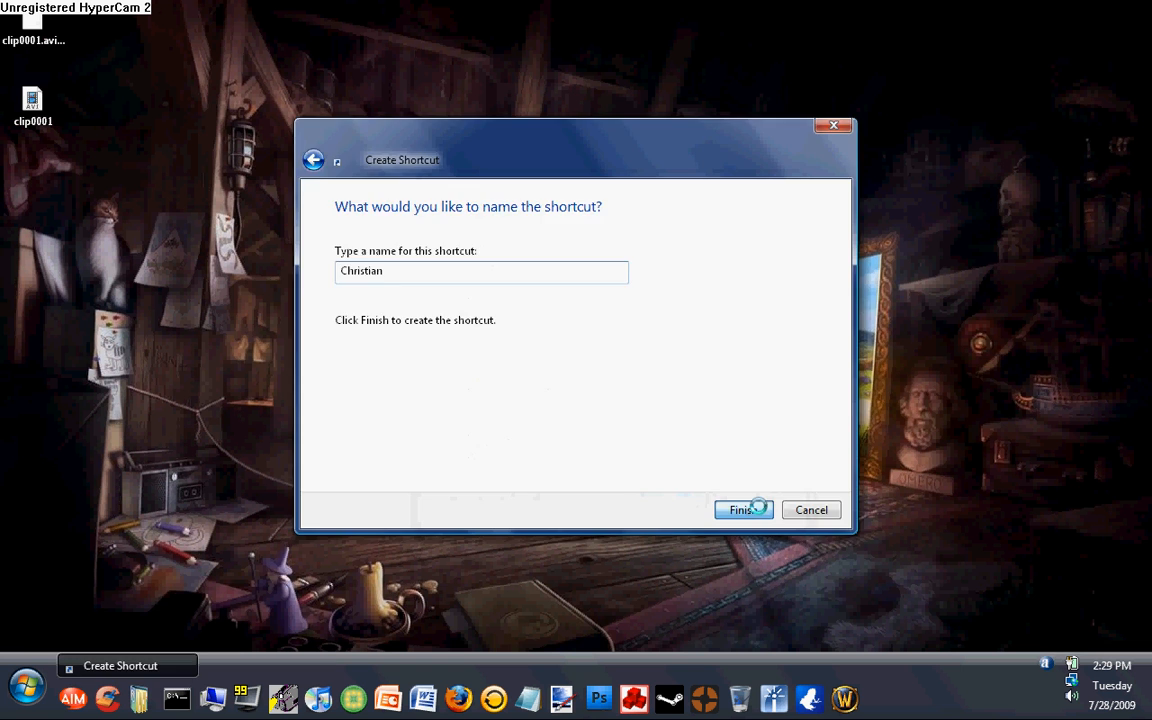
click(740, 510)
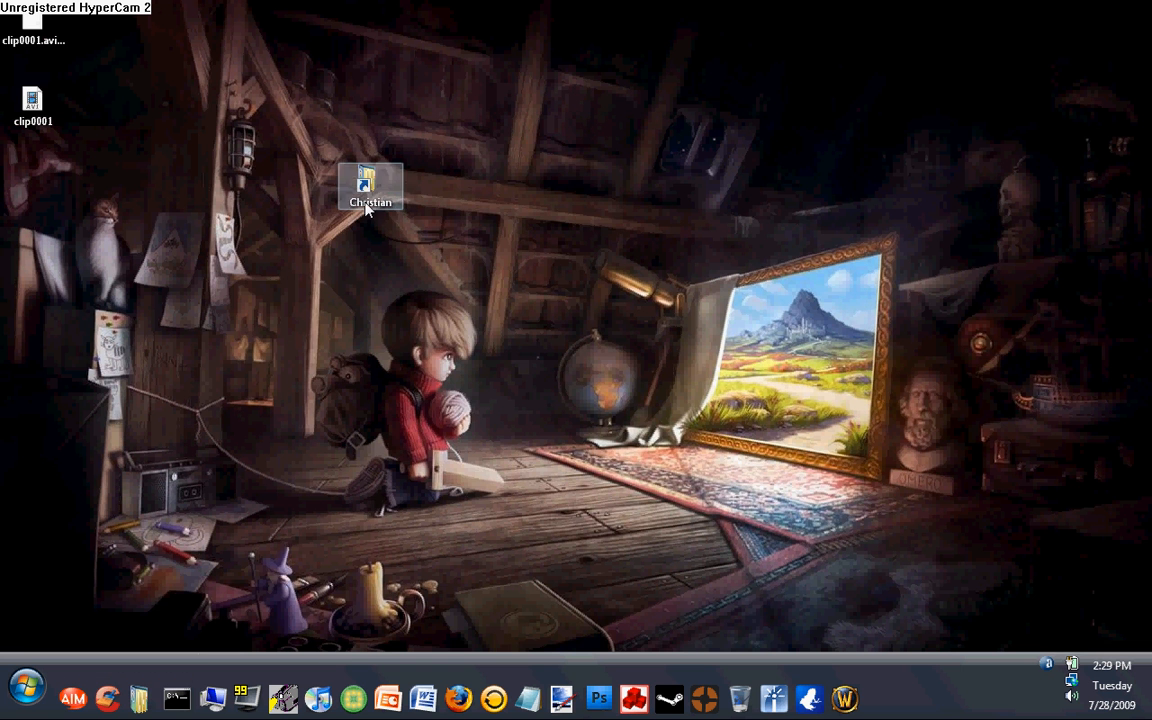
Drag the Christian shortcut into the left icon column below clip0001, toggling icon size along the way.
right_click(370, 188)
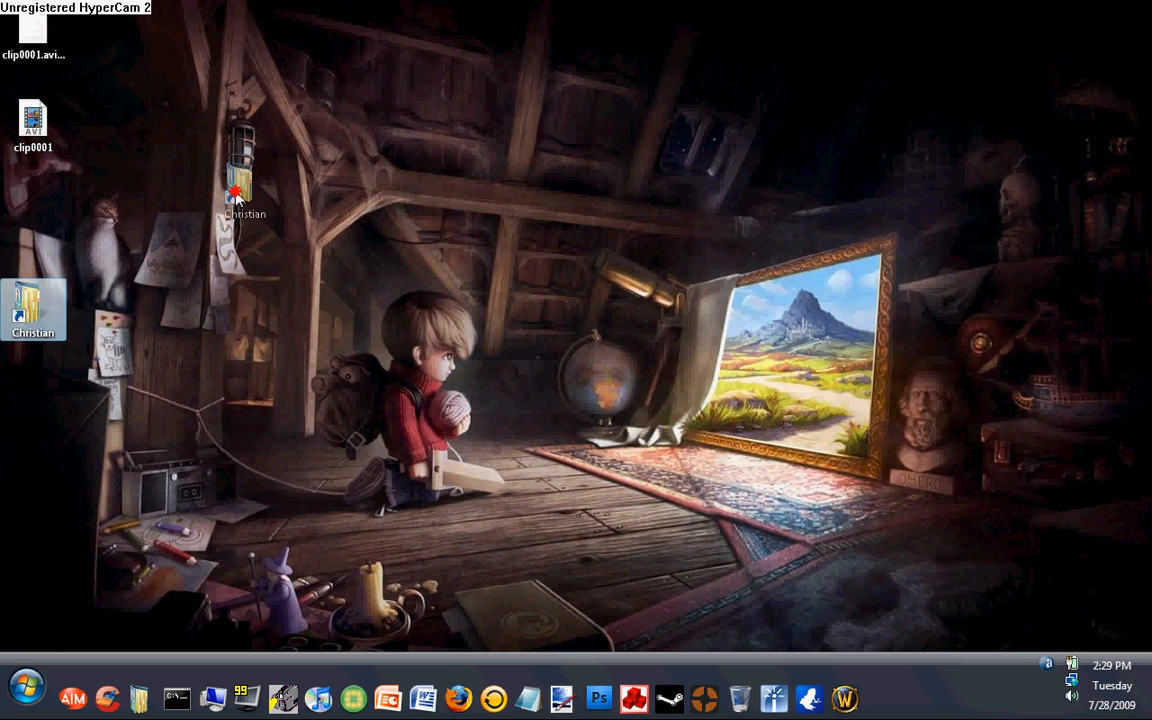
drag(236, 190, 32, 216)
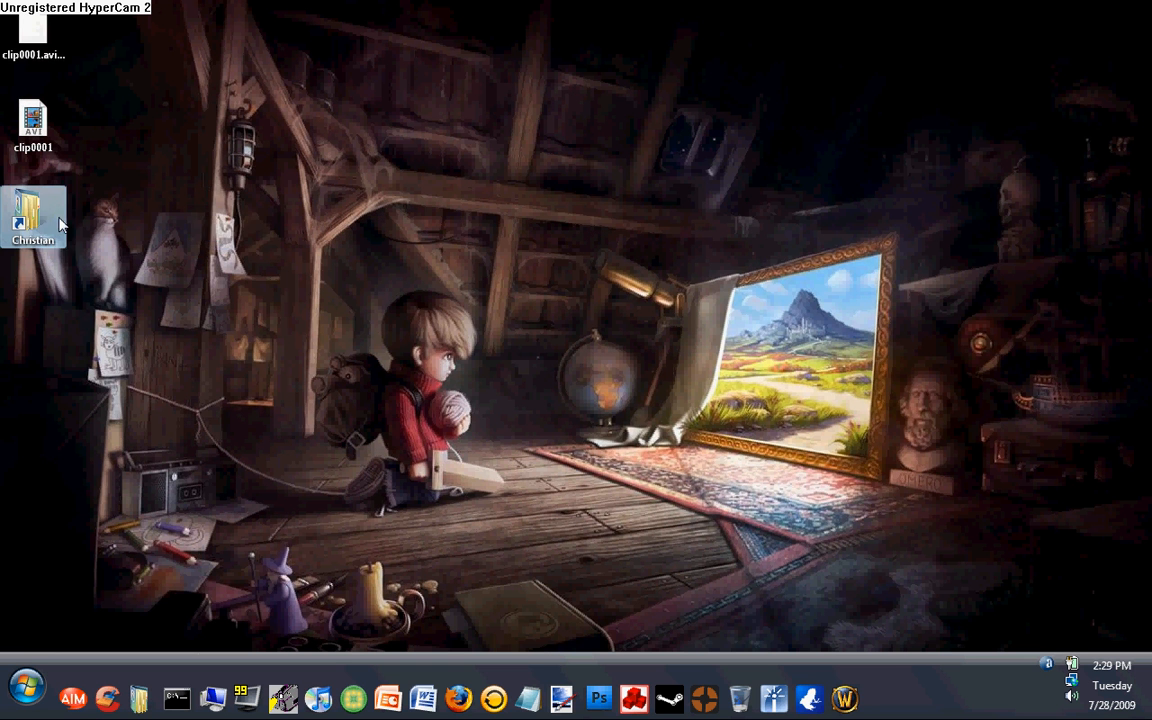
right_click(32, 210)
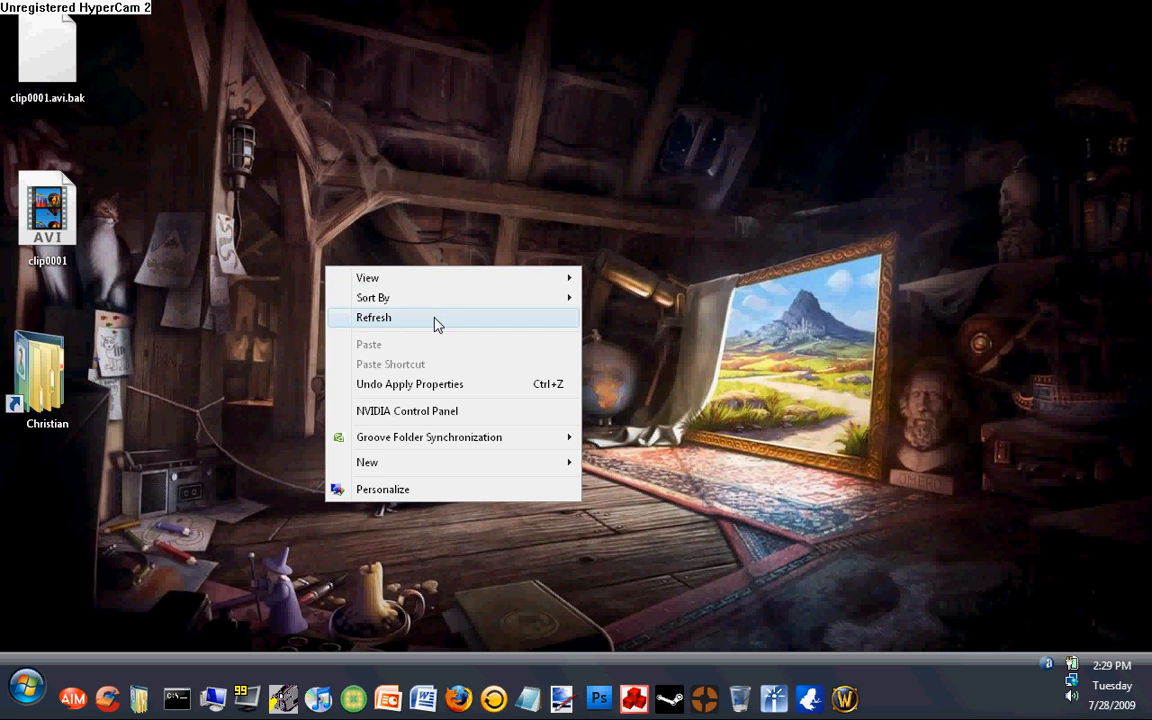
mouse_move(568, 336)
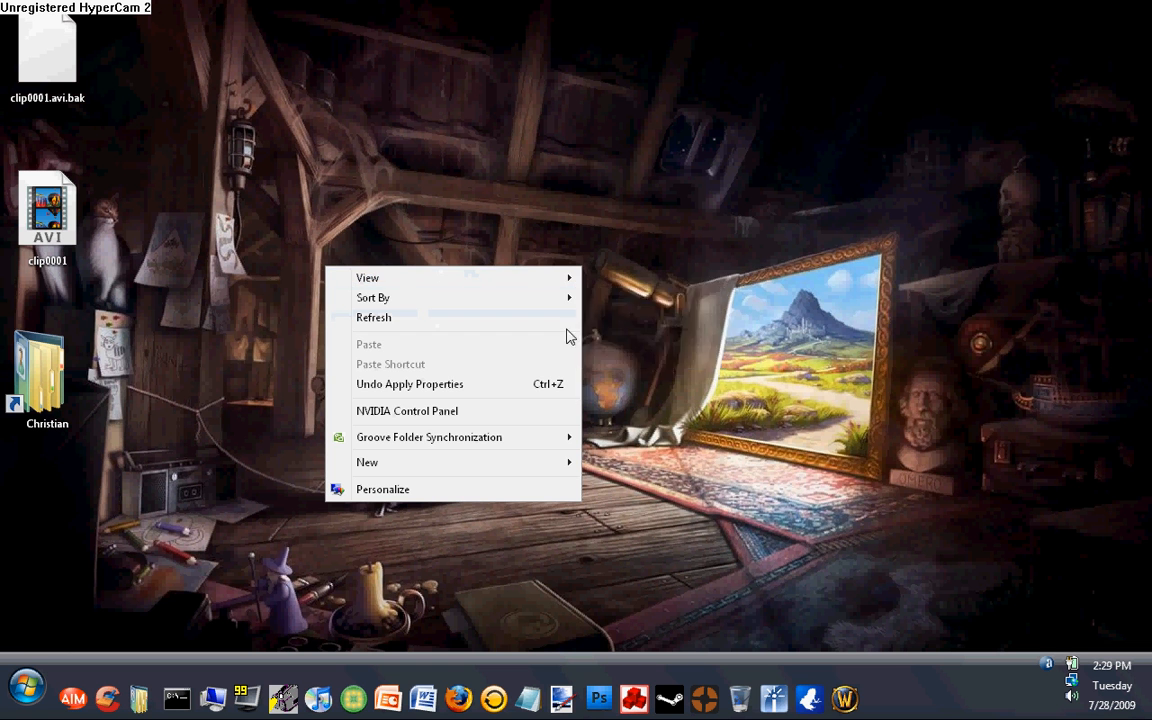
mouse_move(516, 436)
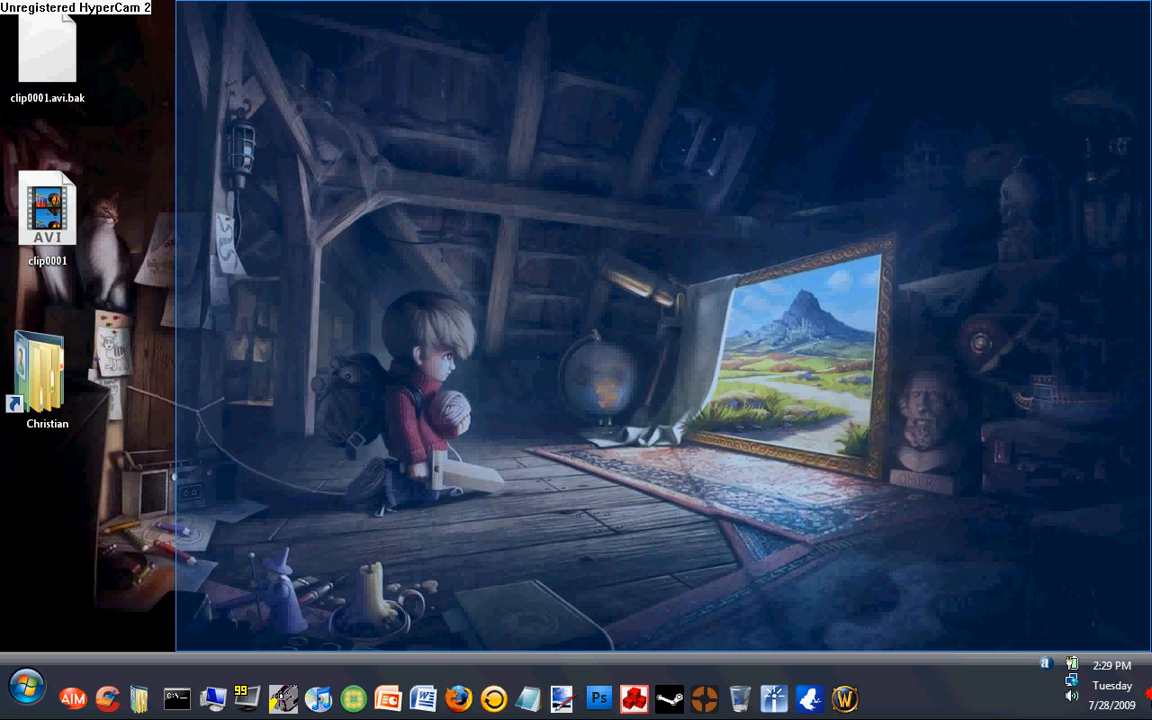
drag(48, 376, 620, 380)
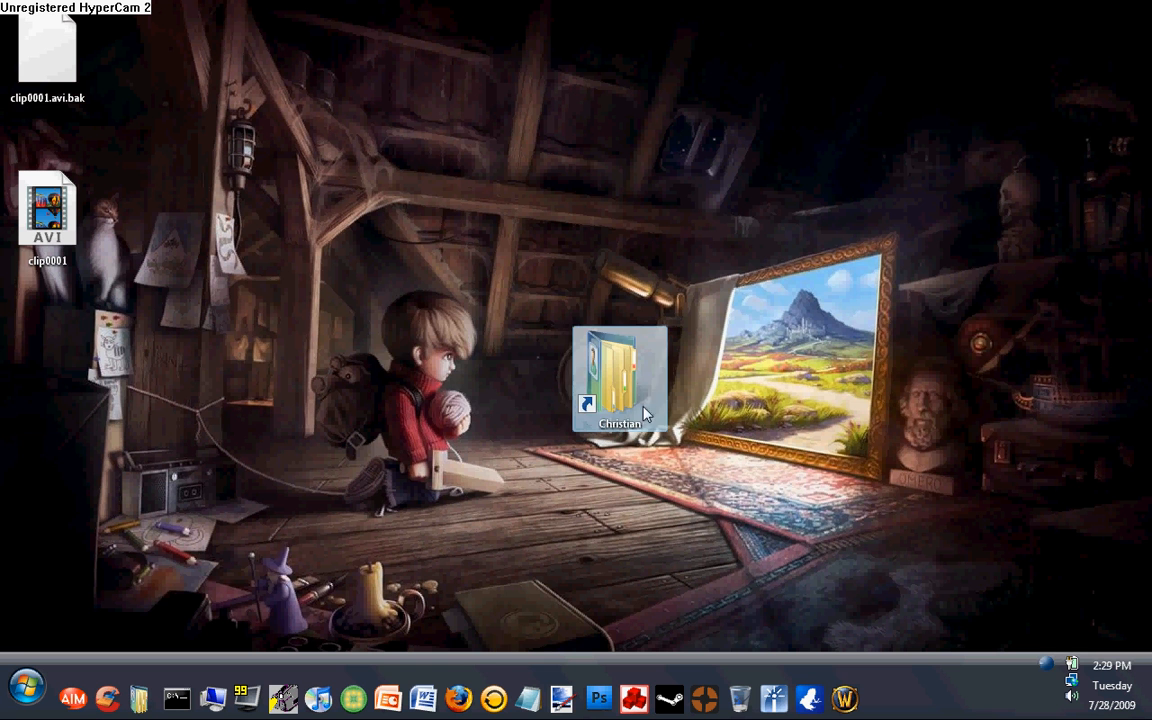
drag(620, 380, 428, 380)
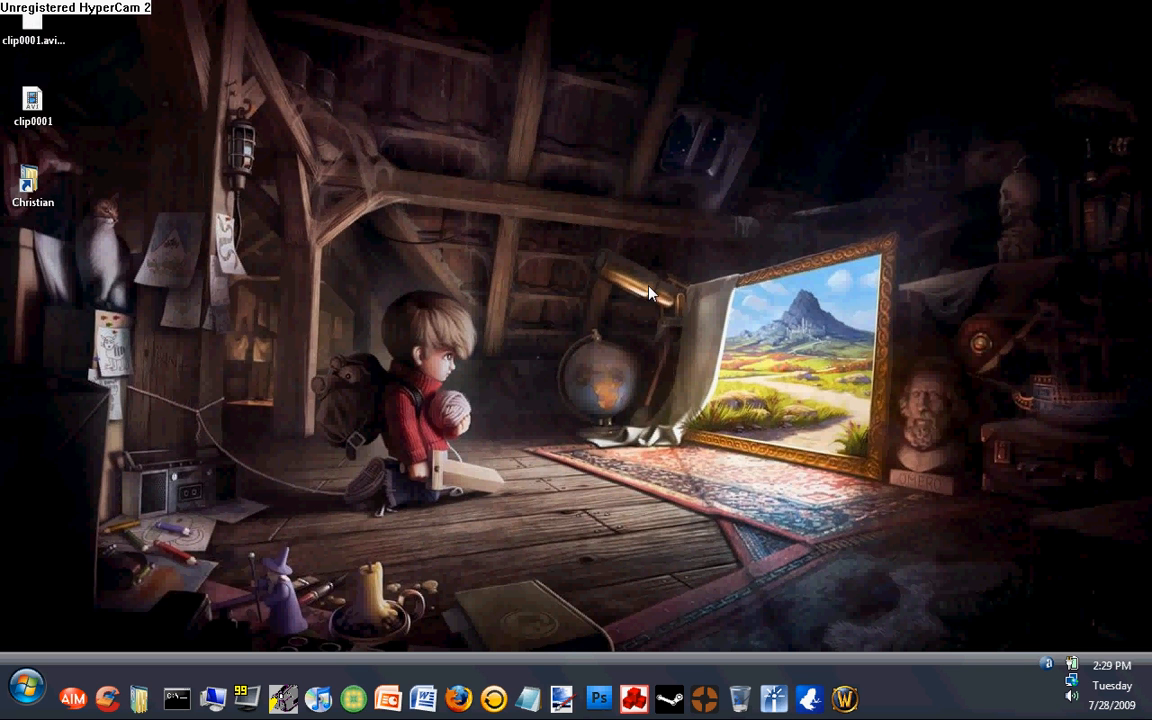
drag(32, 184, 304, 510)
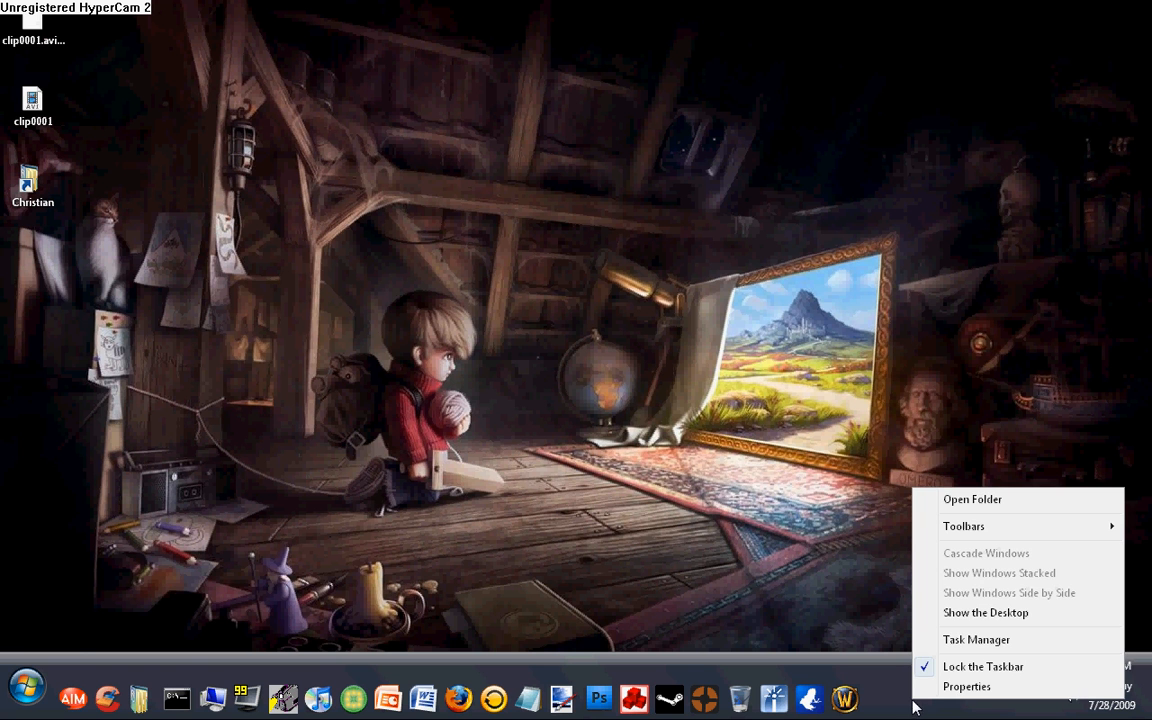
mouse_move(170, 658)
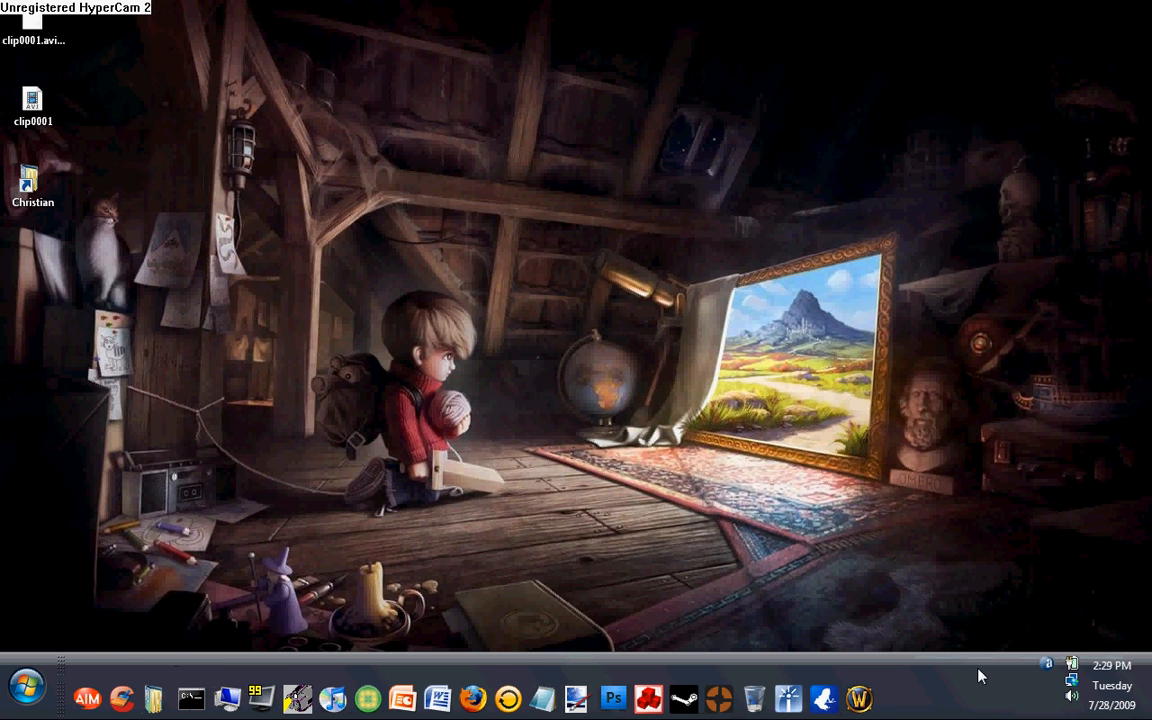
Collapse the taskbar shortcut toolbar to a narrow strip of small icons.
right_click(980, 676)
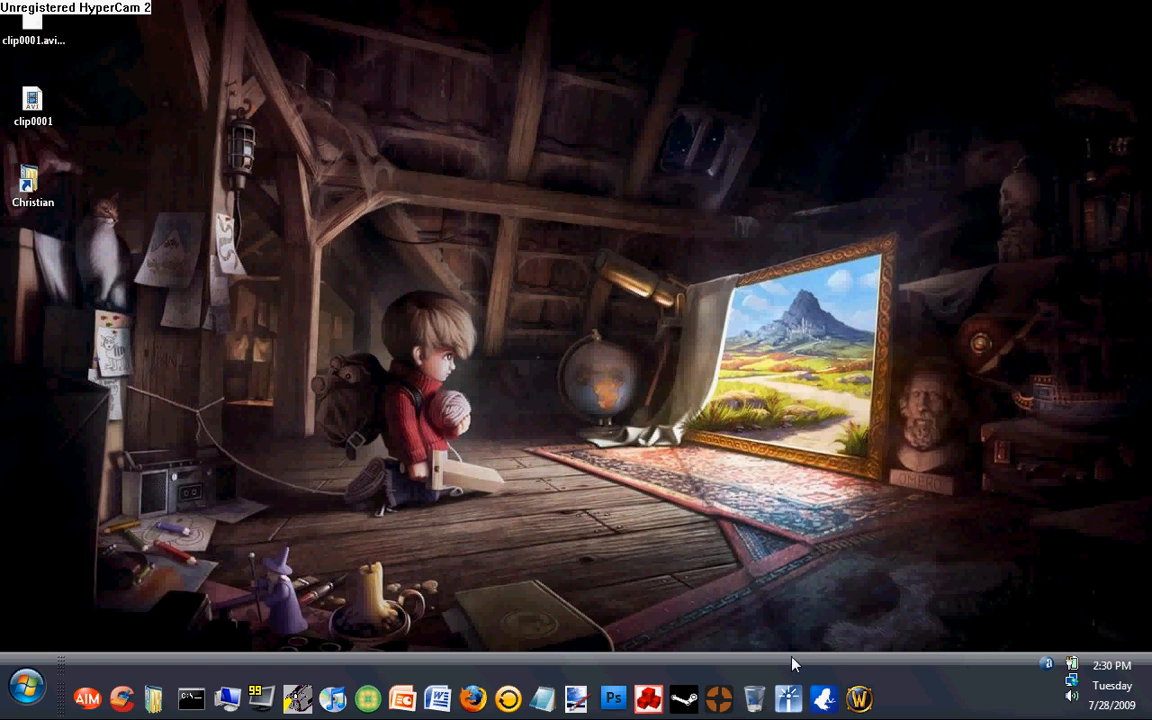
mouse_move(264, 652)
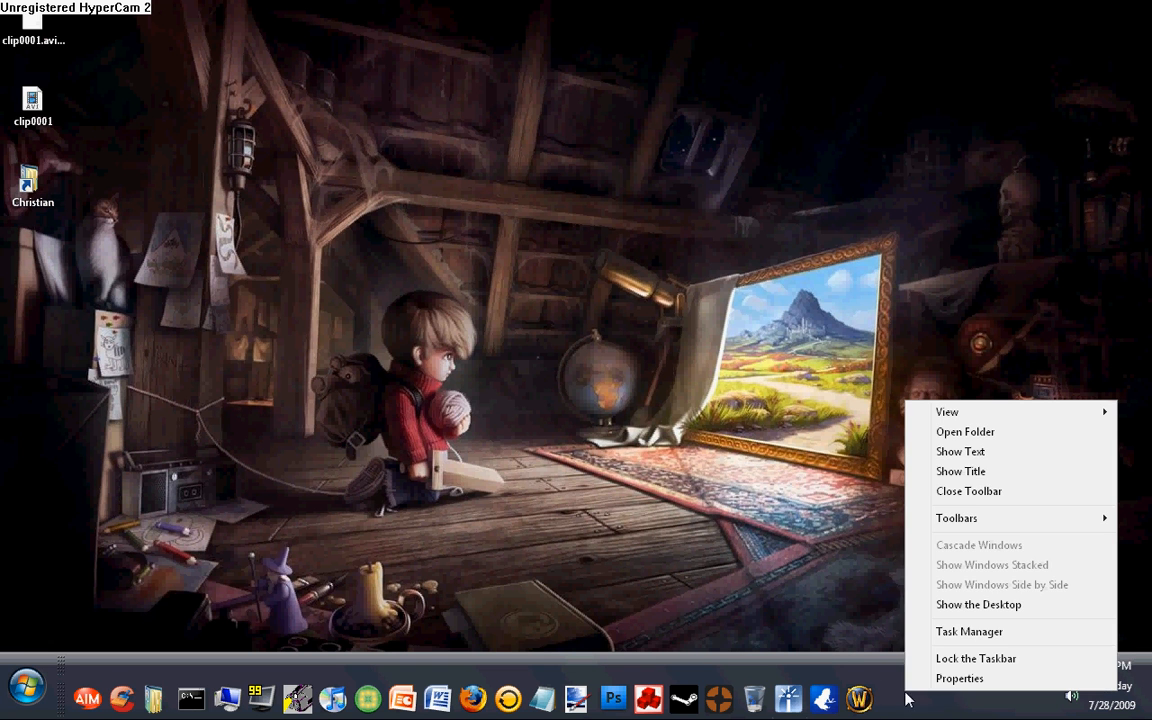
mouse_move(820, 570)
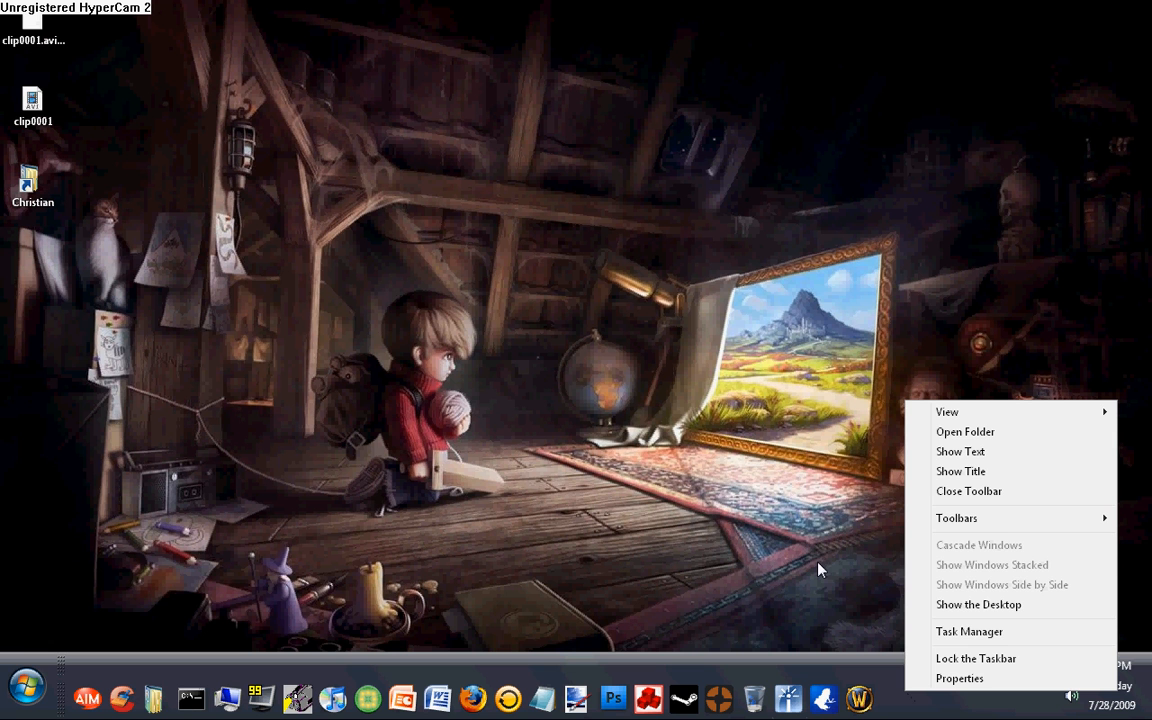
mouse_move(968, 632)
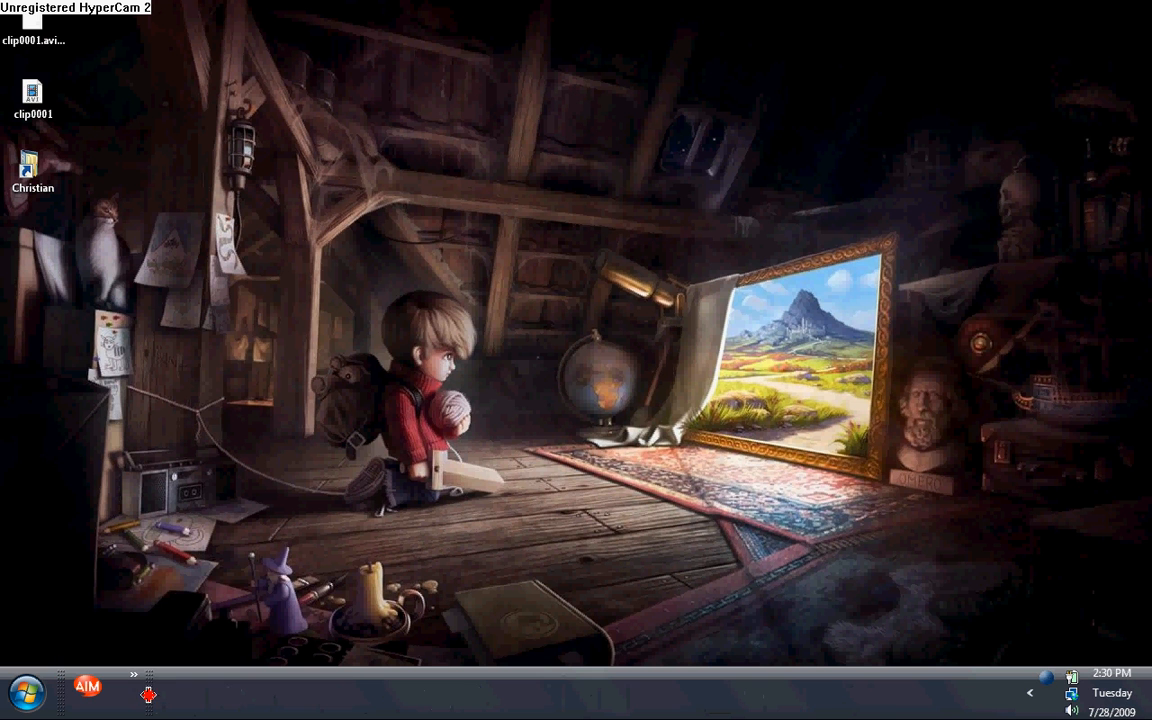
Stretch the shortcut toolbar across the taskbar and show its shortcuts as Large Icons.
right_click(148, 692)
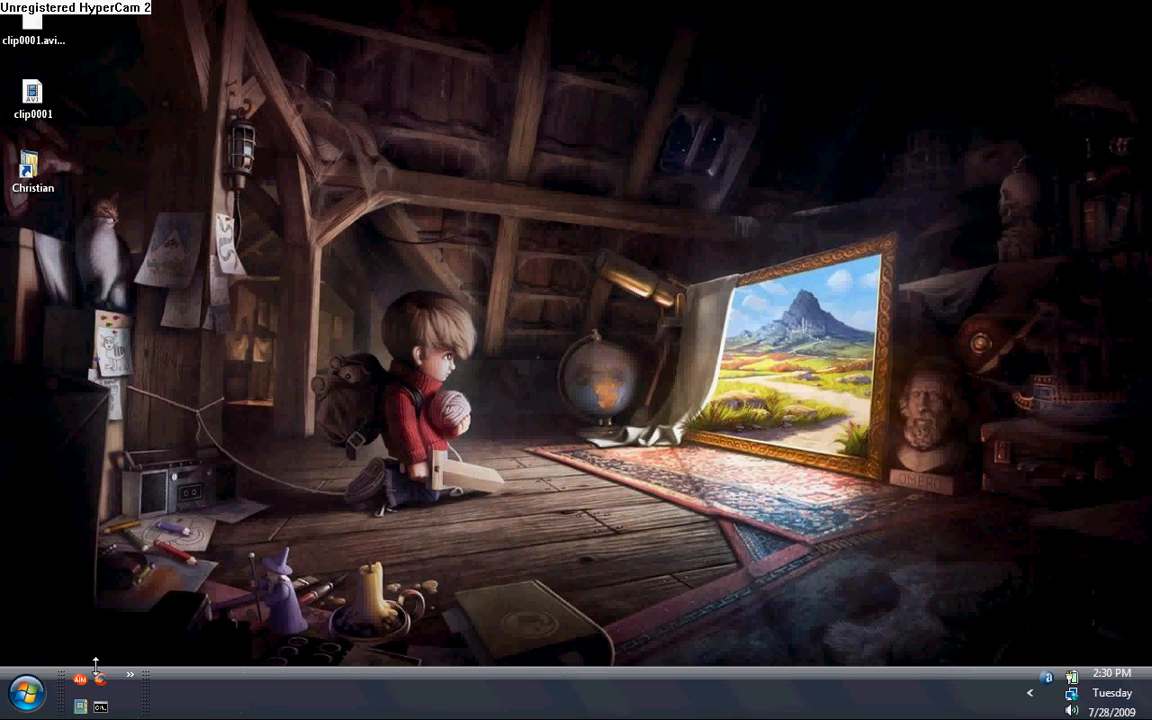
mouse_move(64, 670)
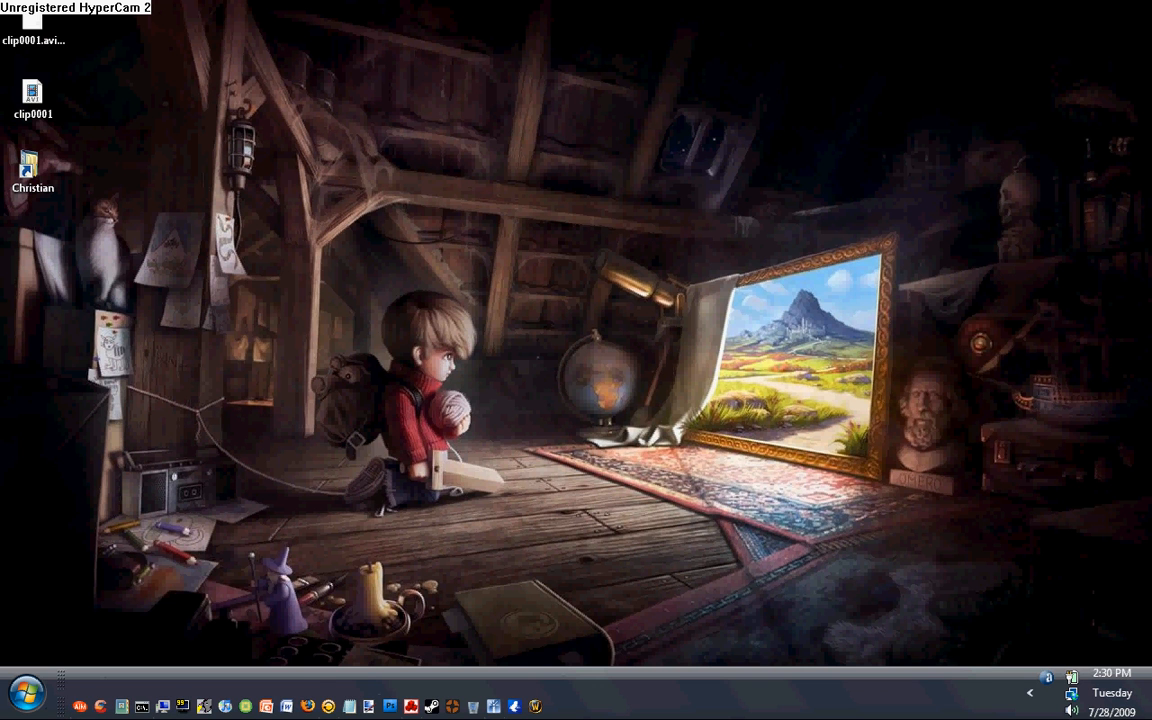
right_click(810, 704)
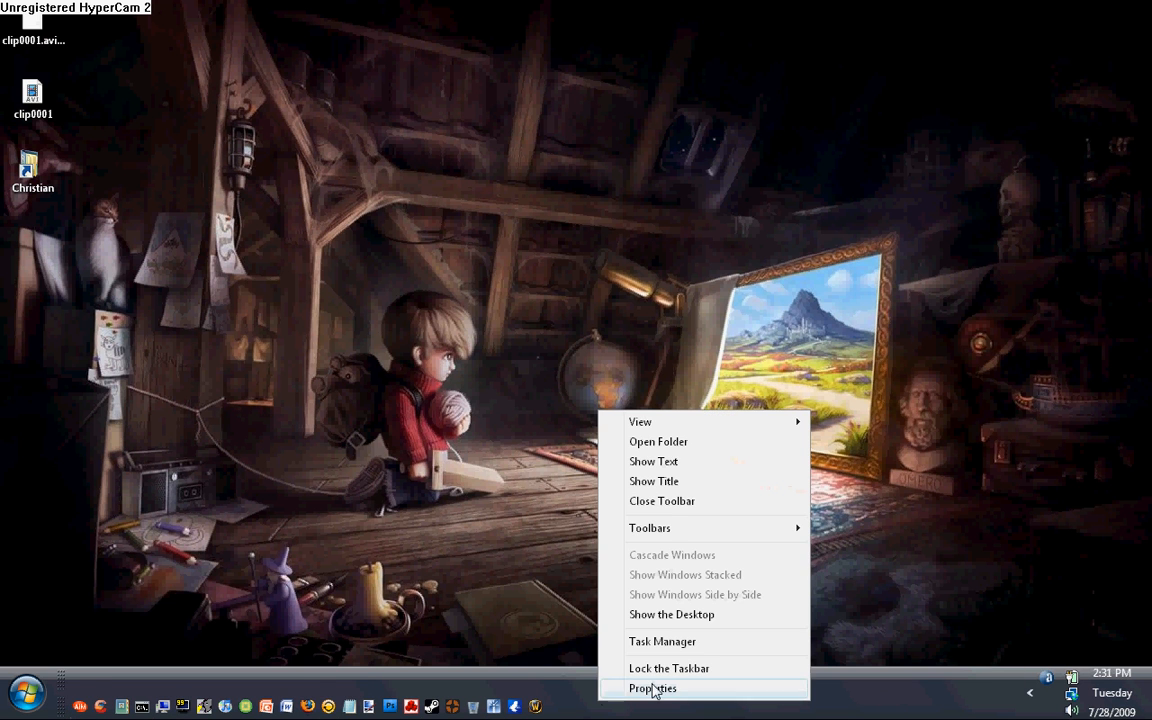
mouse_move(640, 420)
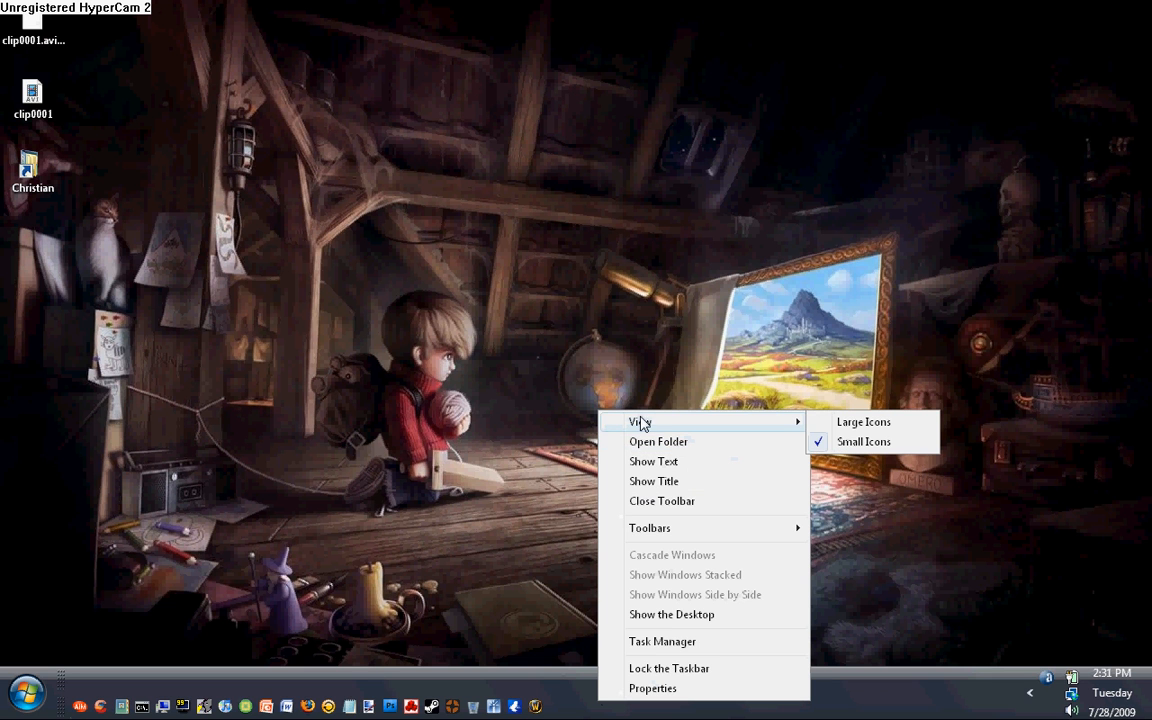
mouse_move(864, 420)
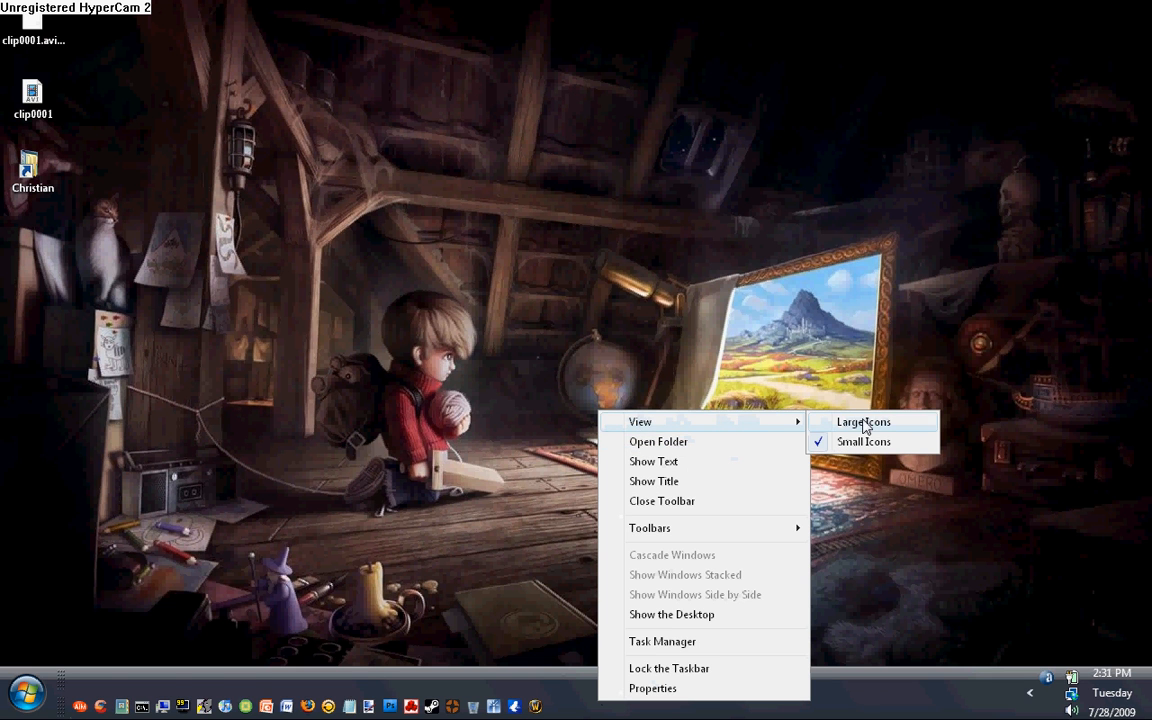
click(862, 420)
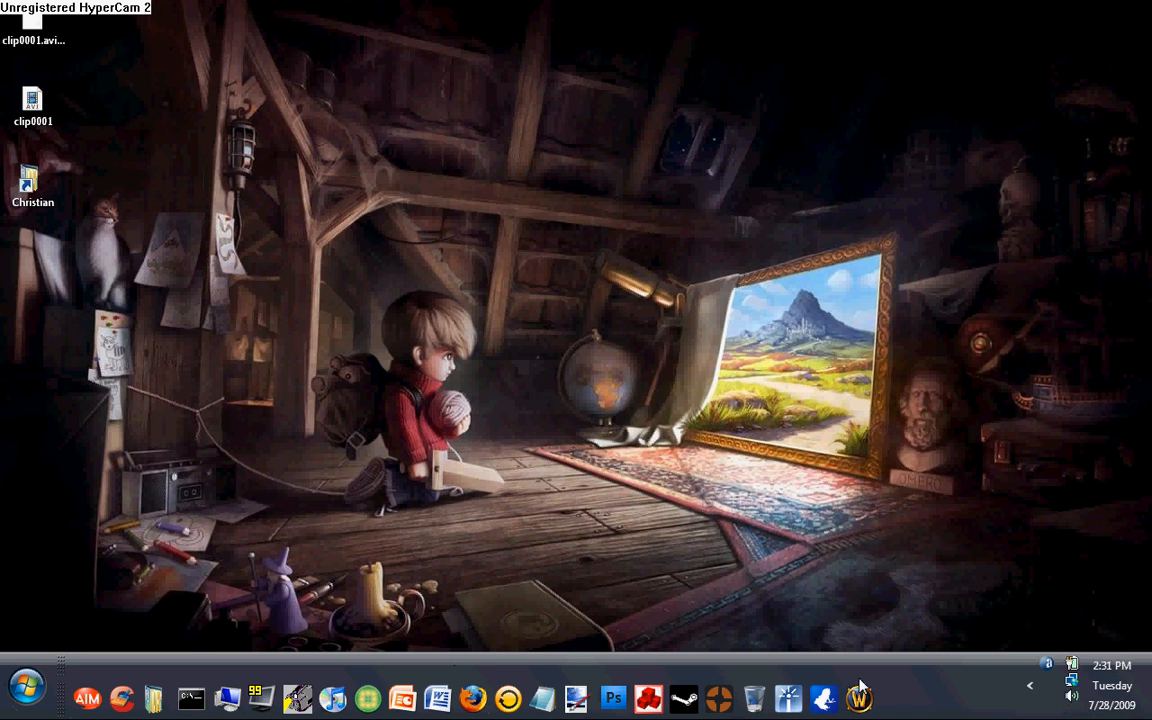
click(32, 184)
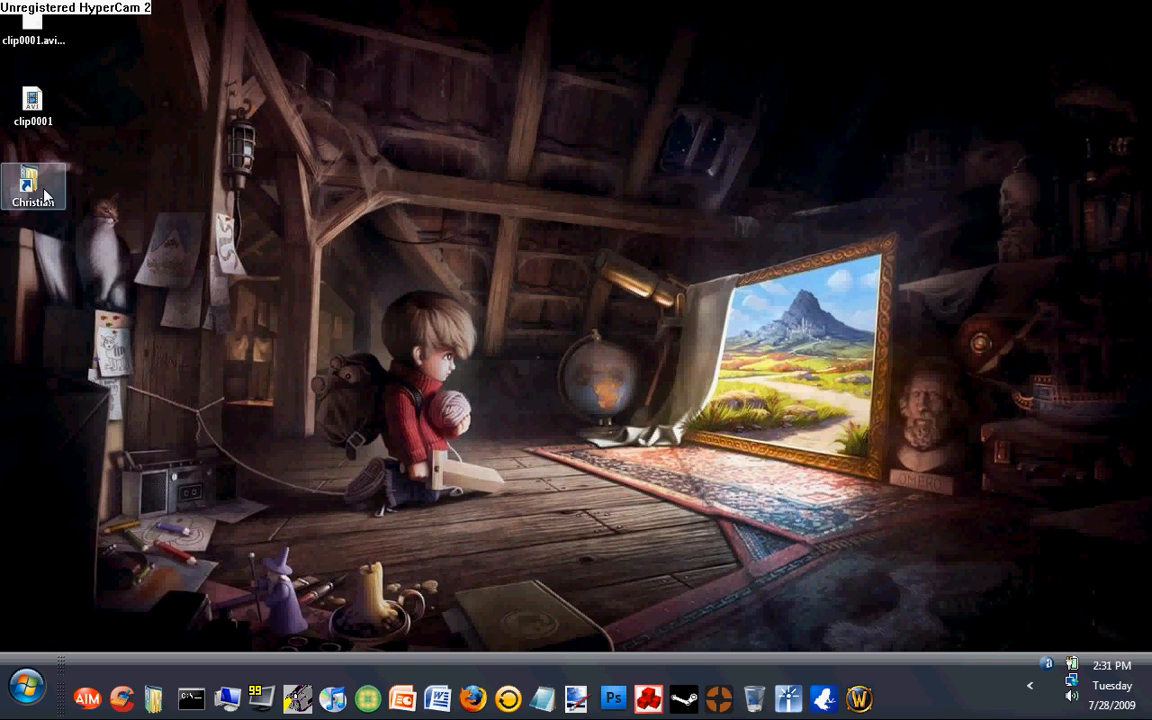
Open and dismiss the actions for one toolbar shortcut, leaving the toolbar's own options to open.
drag(32, 188, 942, 330)
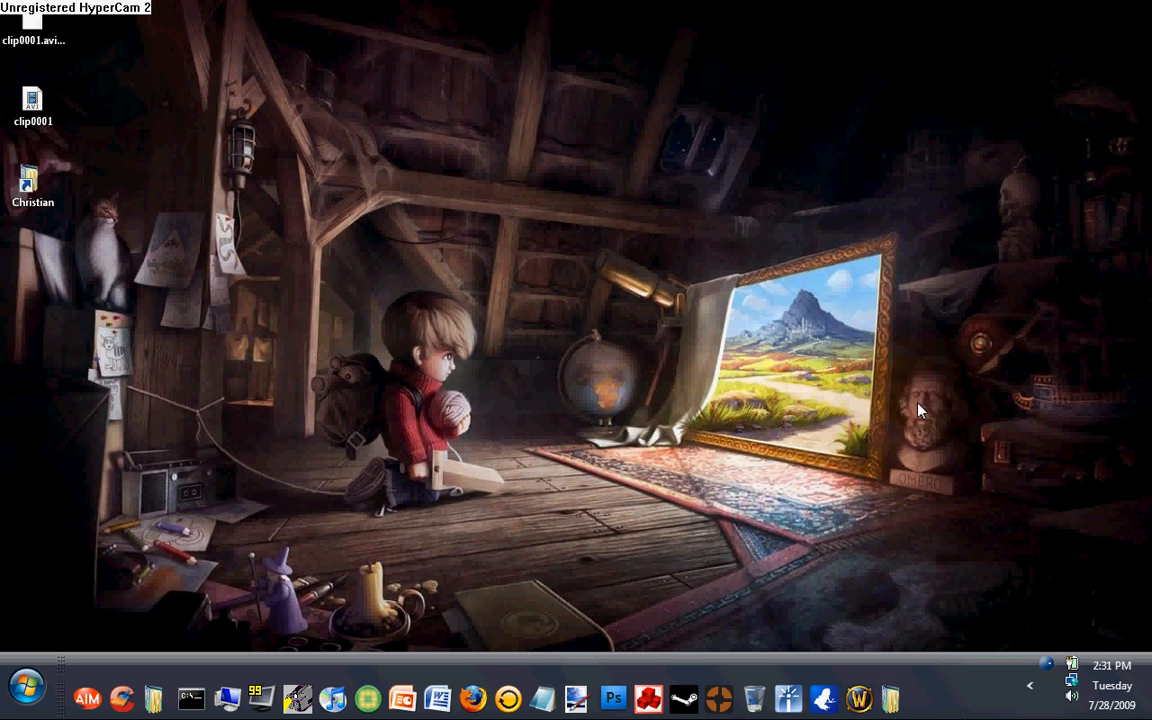
right_click(888, 698)
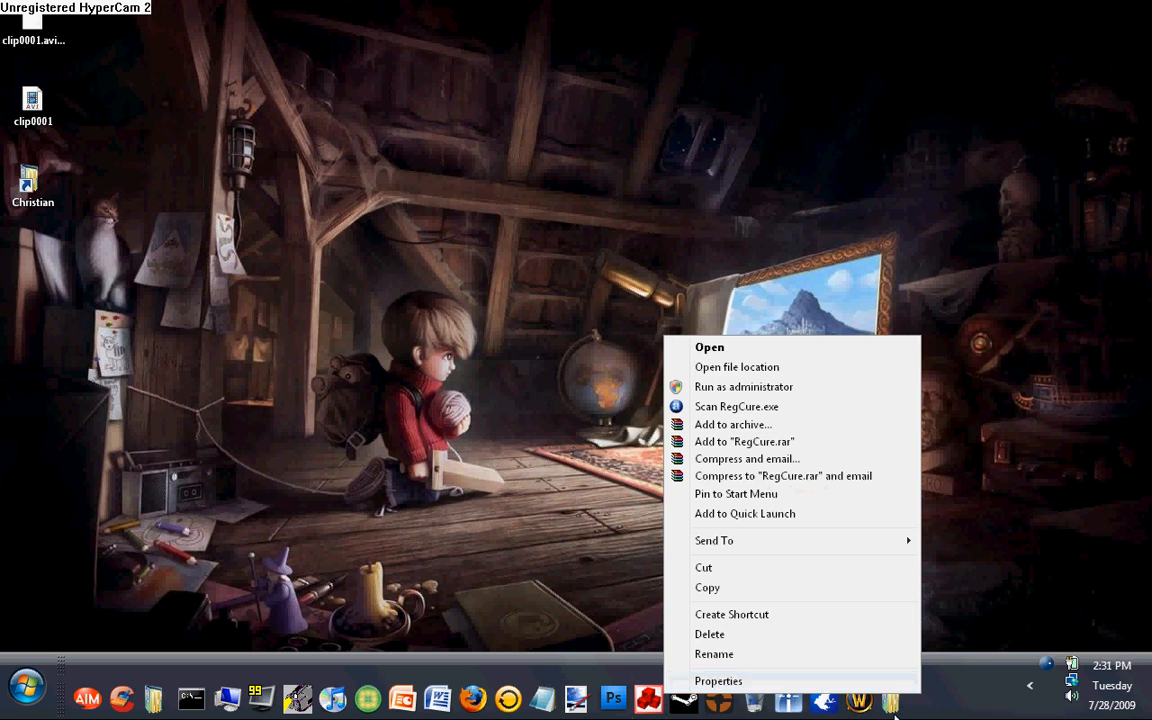
click(708, 634)
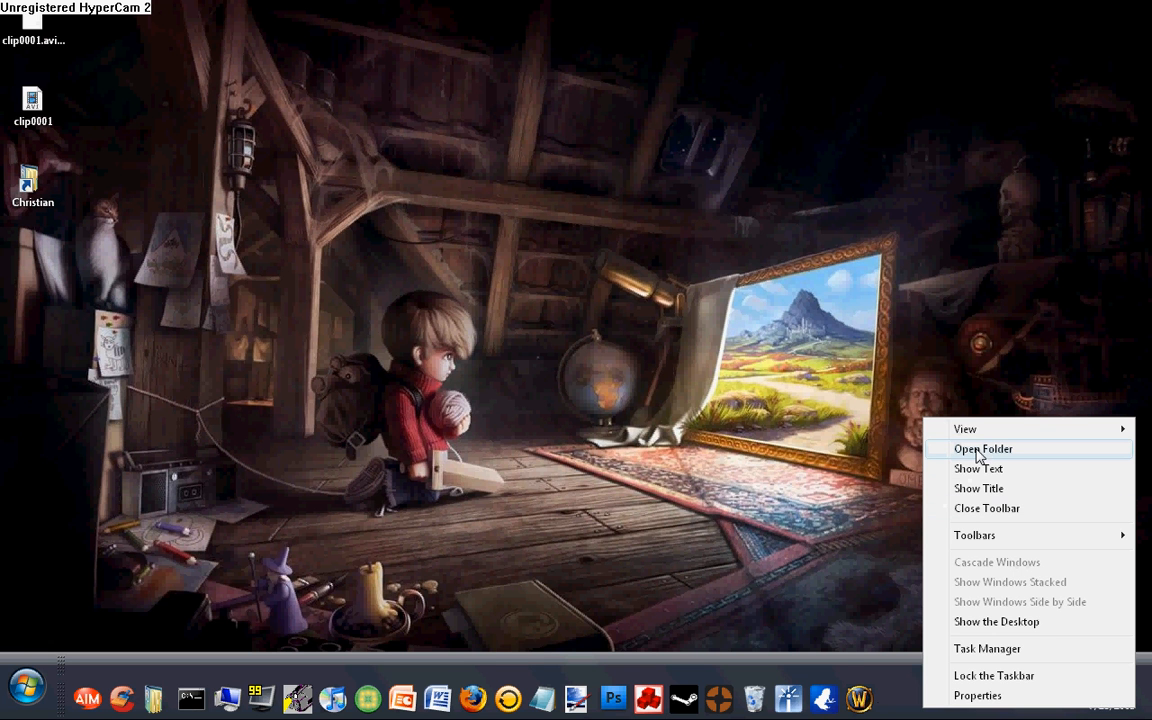
mouse_move(982, 456)
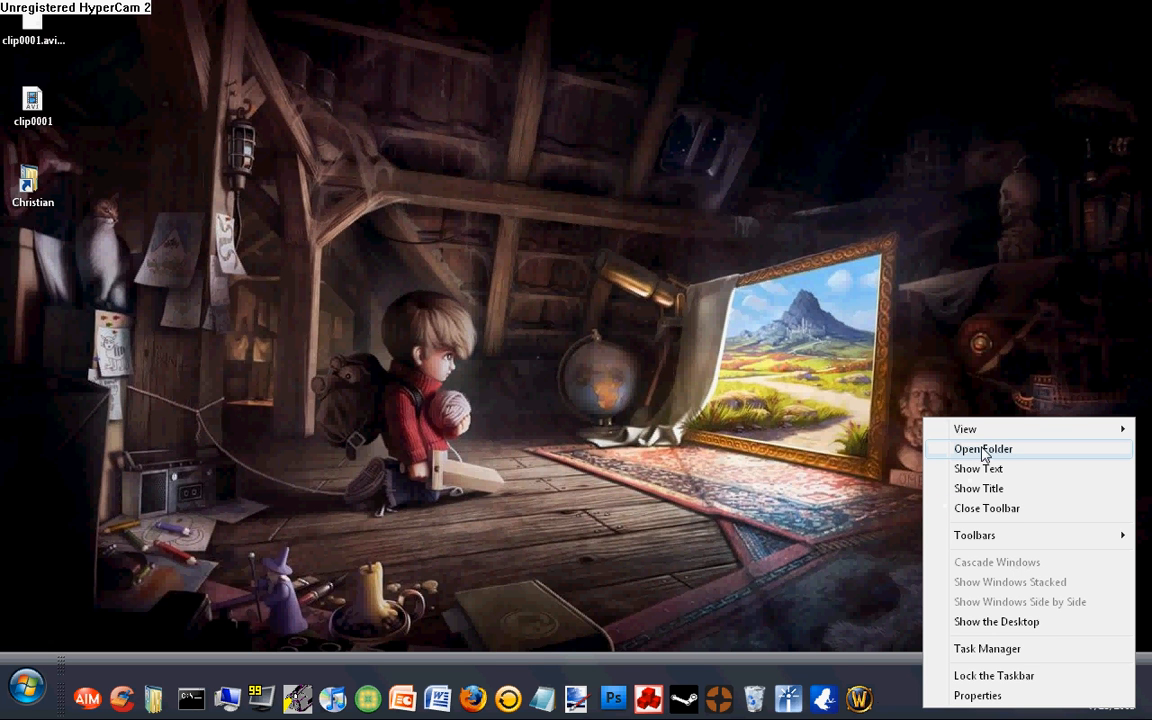
mouse_move(918, 460)
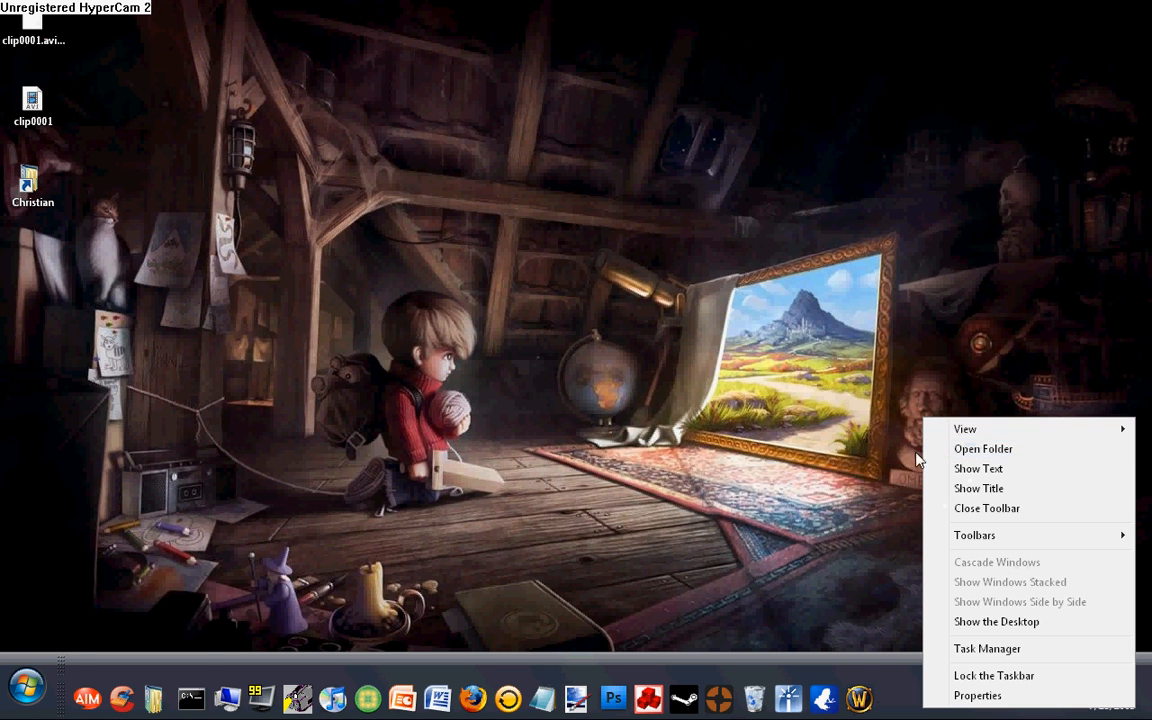
Dismiss the toolbar options and open the actions for the Christian desktop shortcut.
click(982, 448)
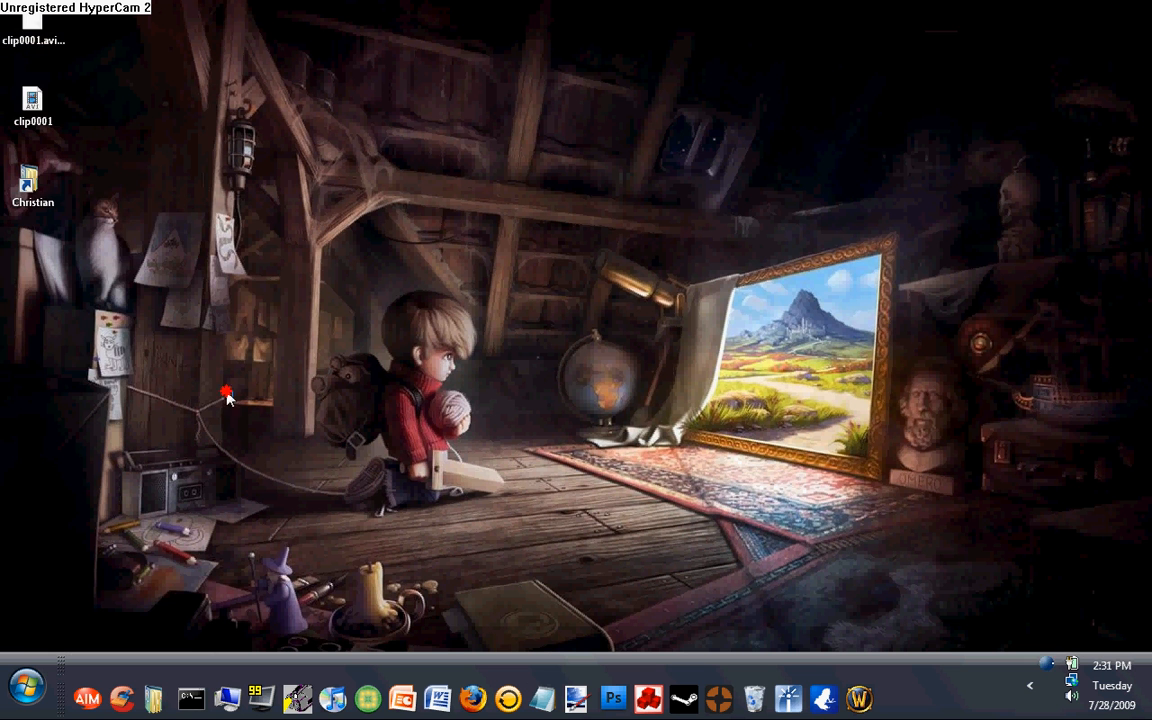
mouse_move(4, 290)
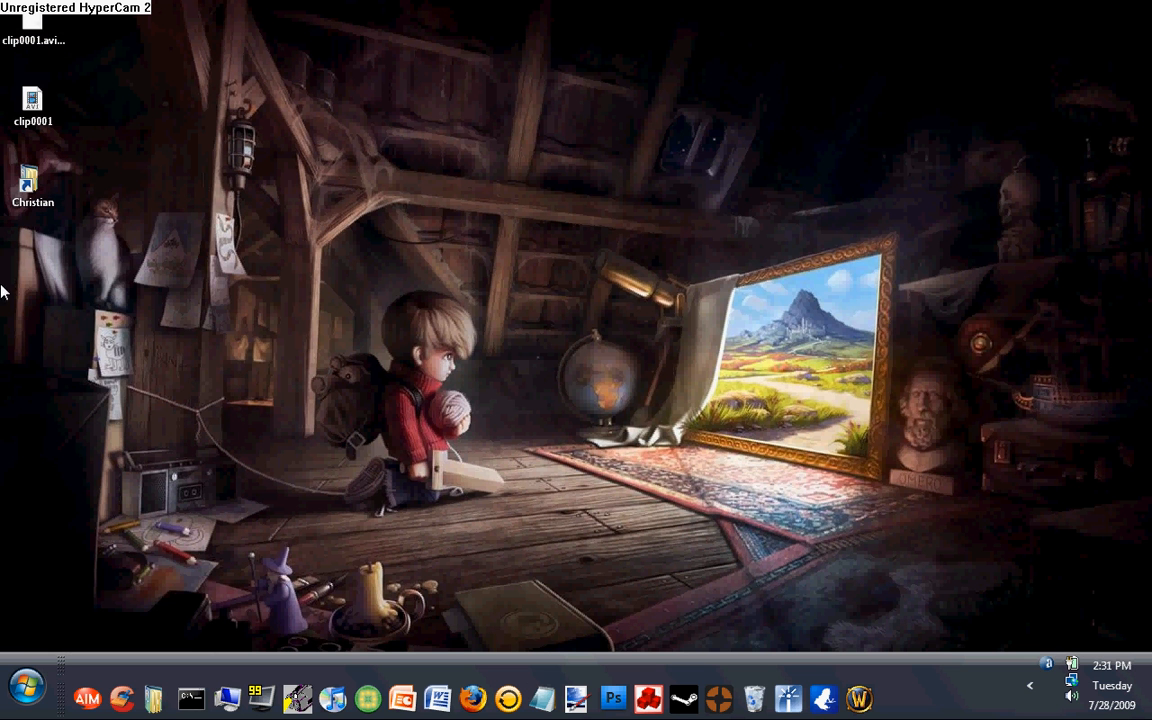
right_click(32, 178)
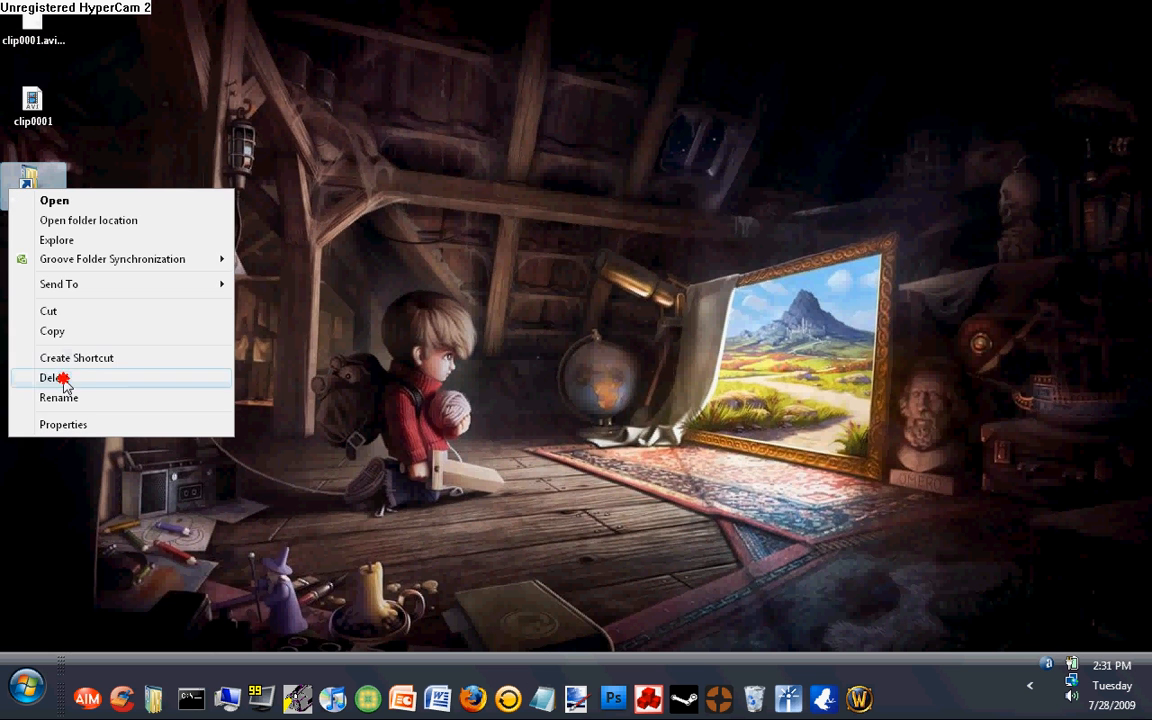